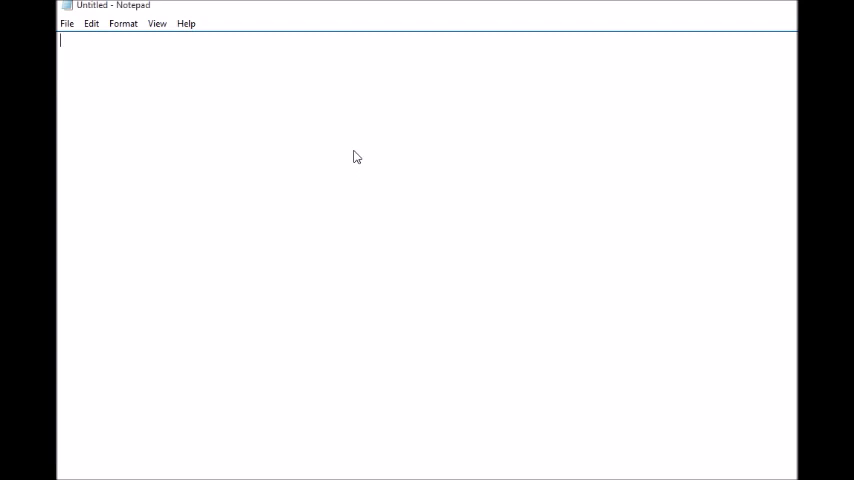
Write <aiml> and </aiml> tags on separate lines with a blank line between them.
text(<>)
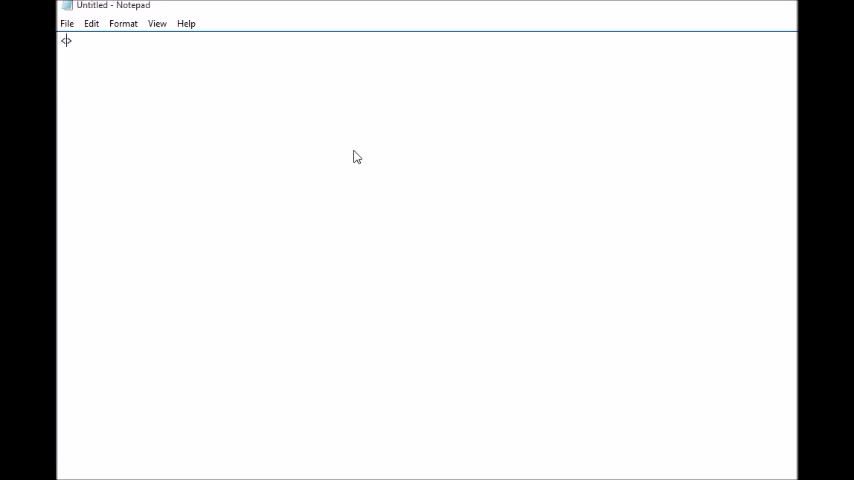
text(aiml>)
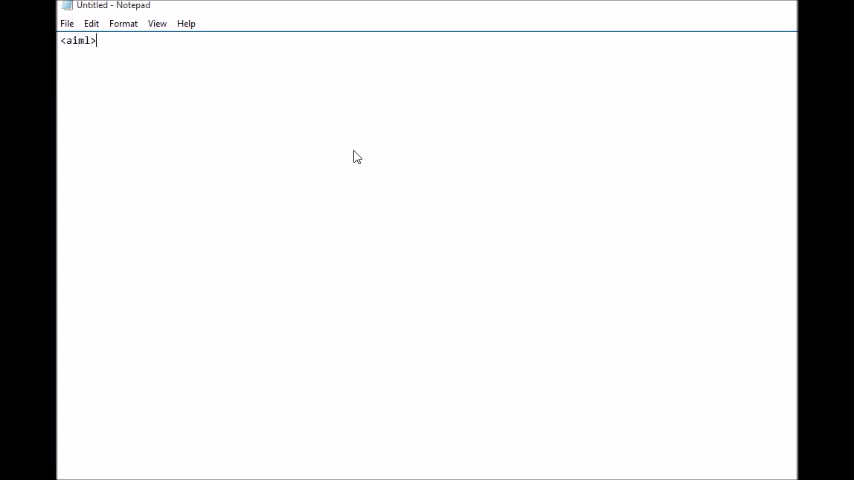
text(</aiml>)
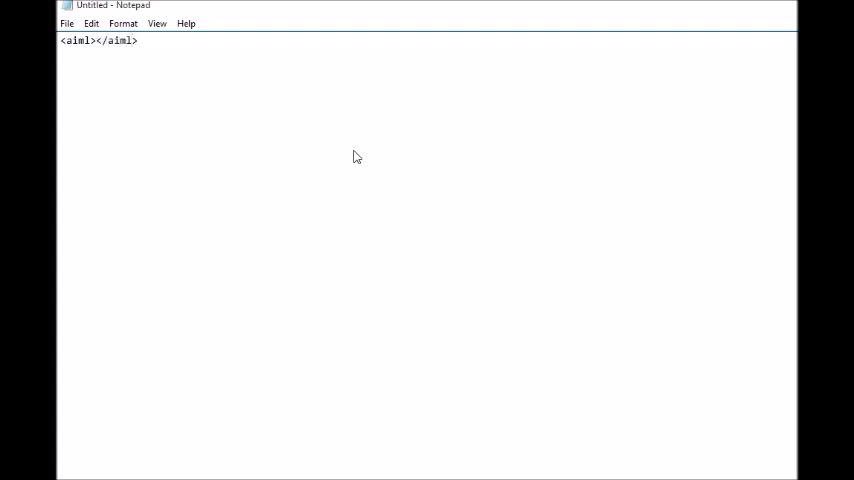
key(Enter)
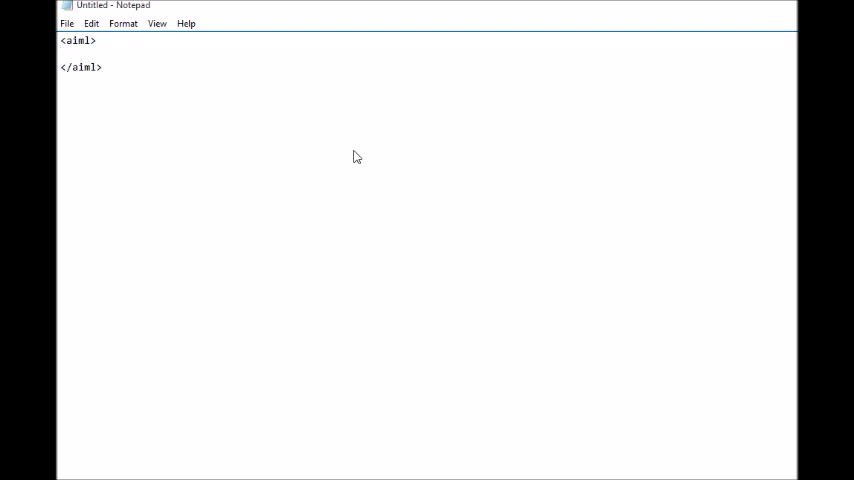
Write <category> and </category> tags inside the aiml tags with a blank line between.
text(<>)
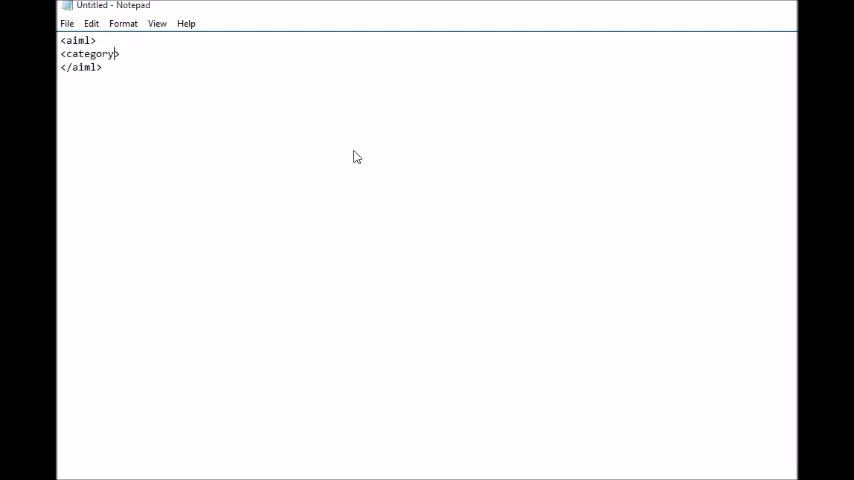
text(<>)
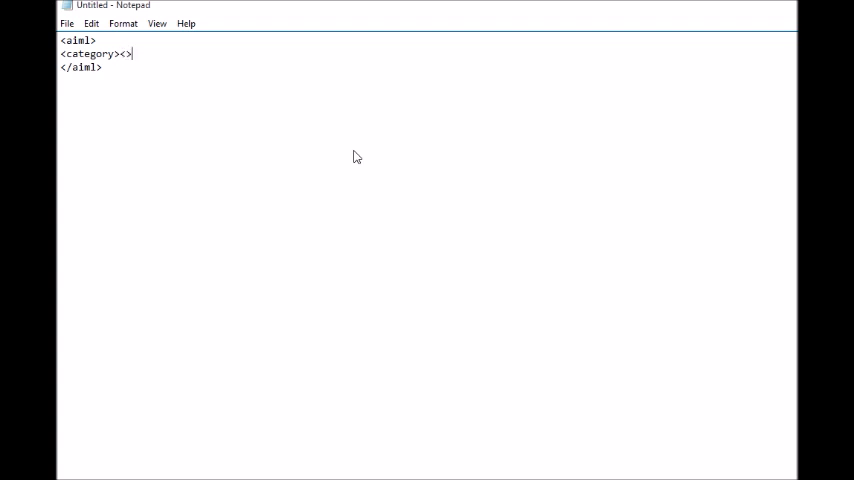
text(/categ)
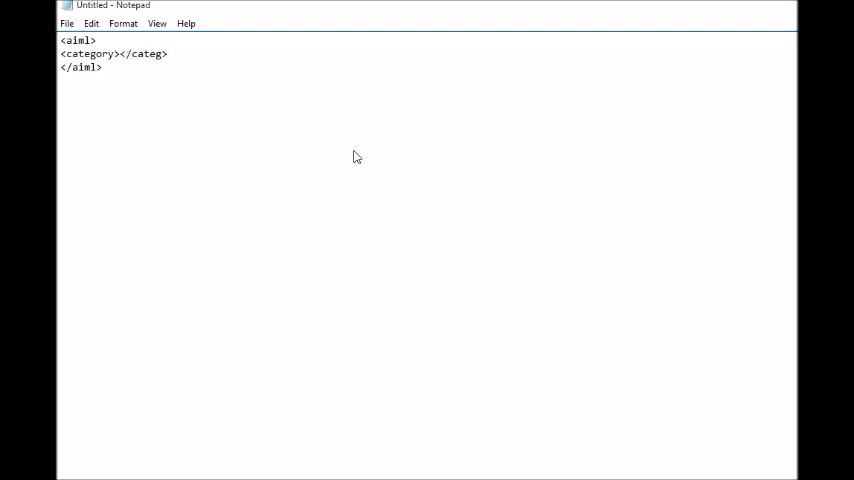
text(ory)
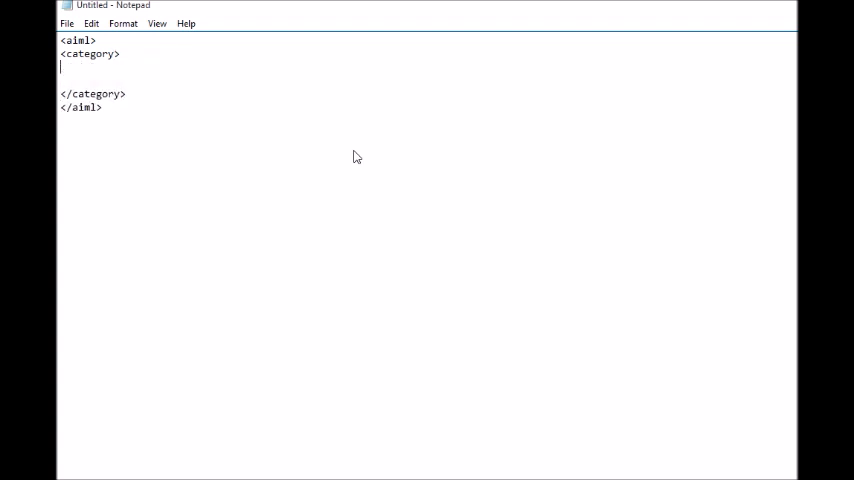
Write empty <pattern></pattern> and <template></template> pairs inside the category block.
text(<pat>)
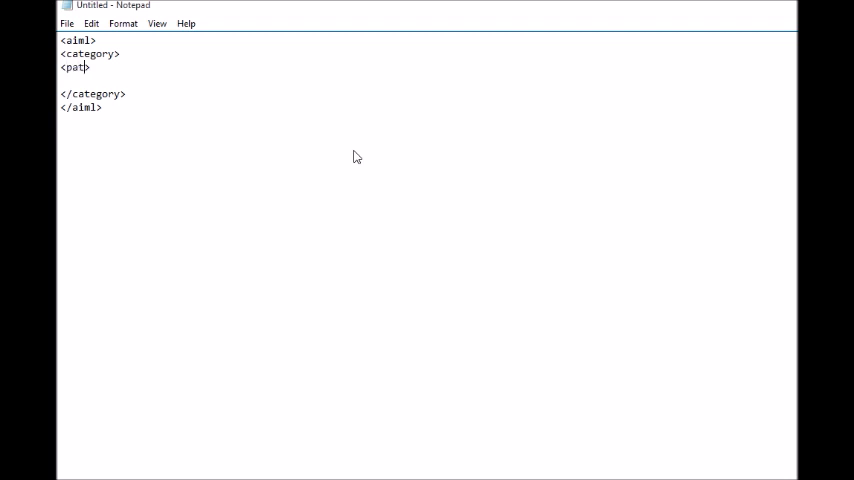
text(tern>)
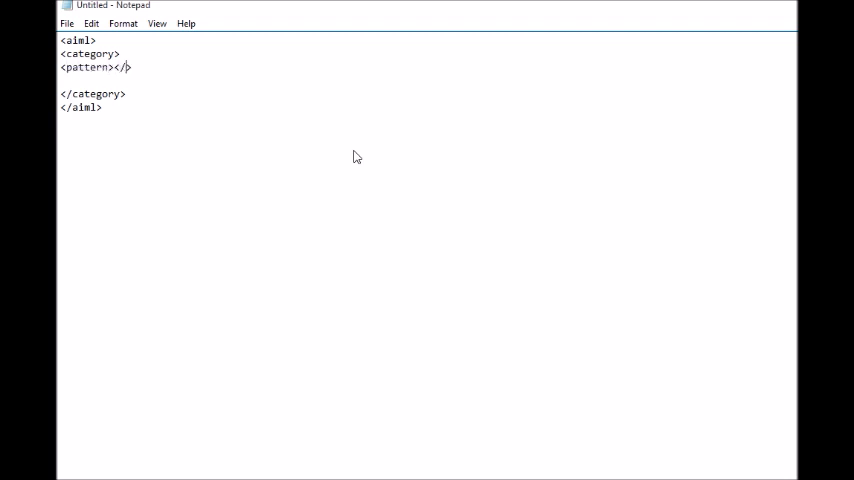
text(pattern)
text(<)
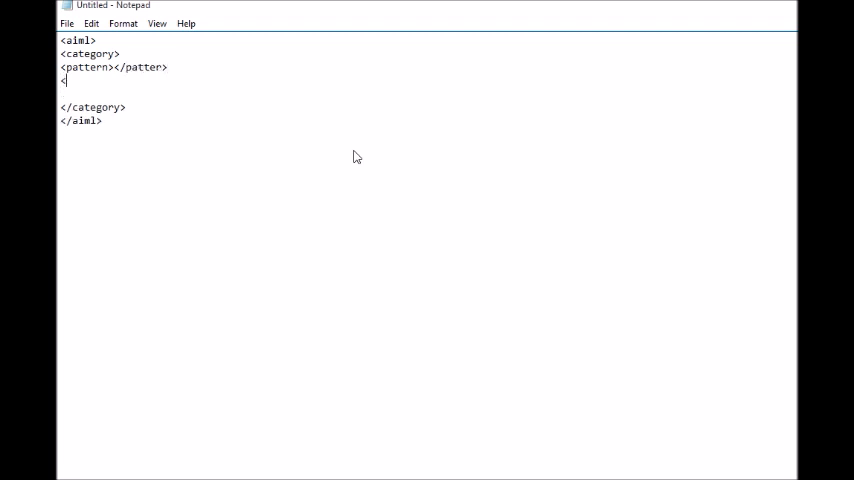
text(>)
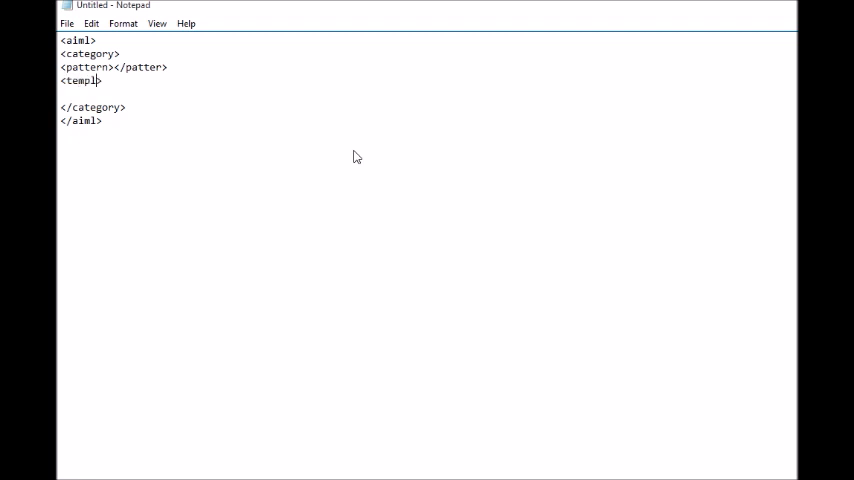
text(ate><>)
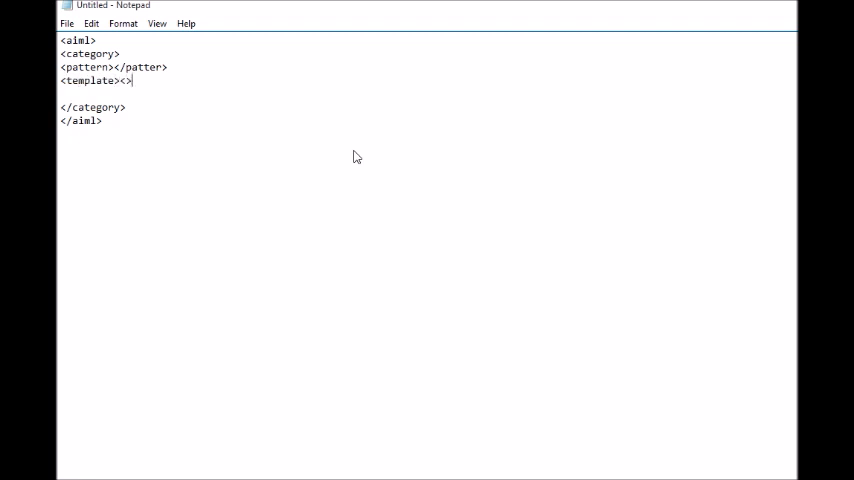
text(/te)
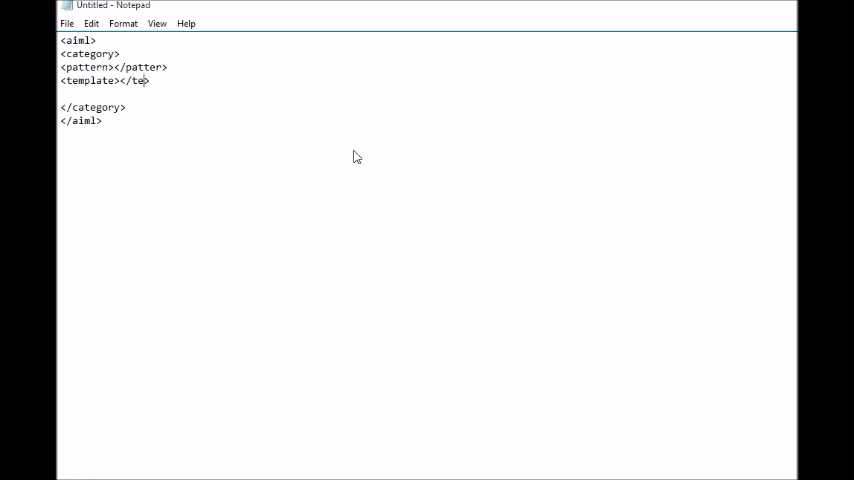
text(mplate)
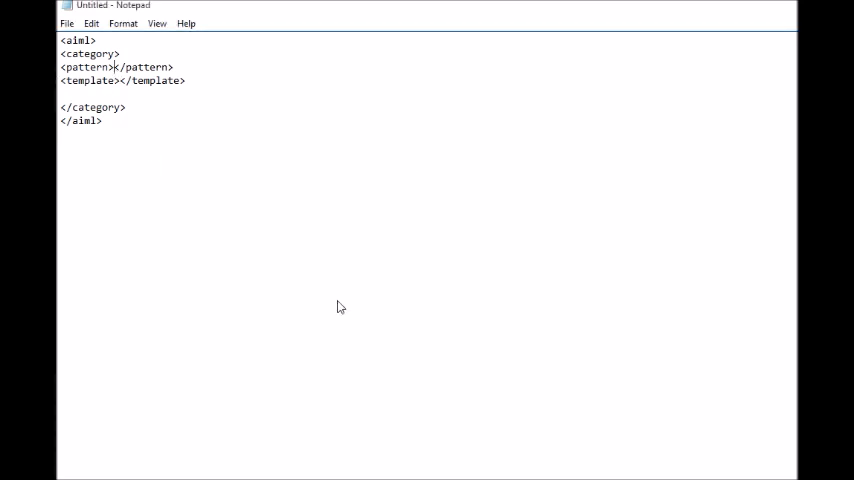
Make the pattern read "you *".
text(you)
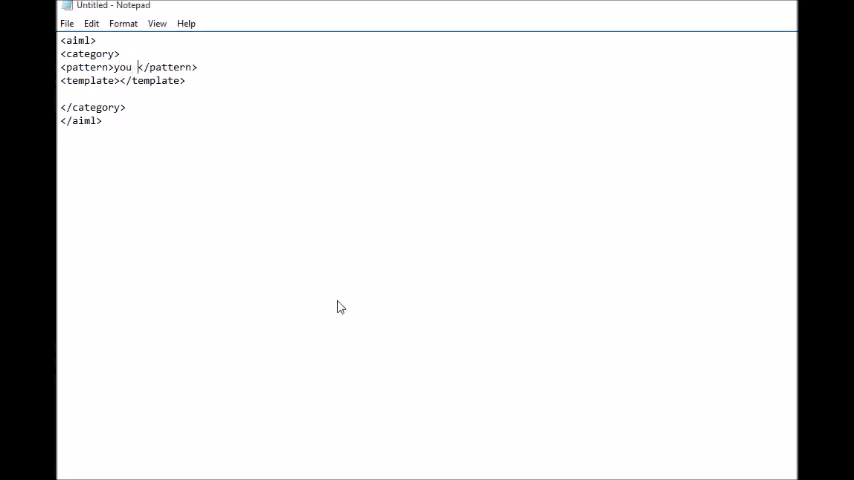
text(*)
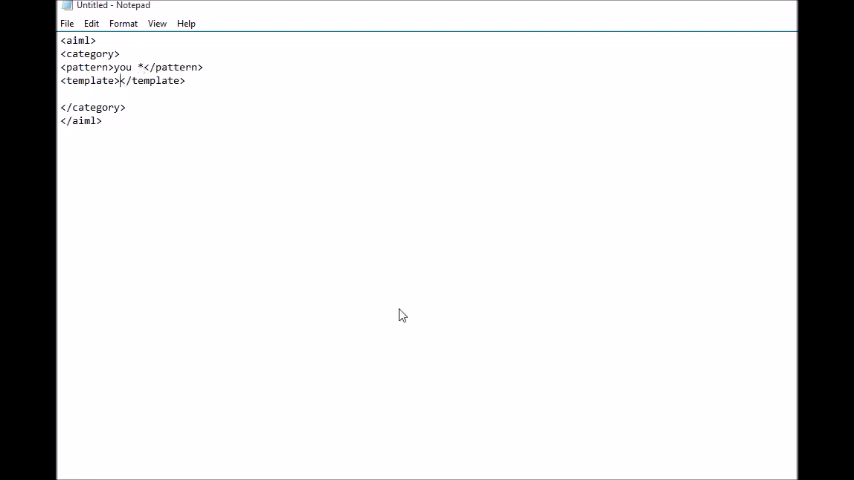
Make the template reply "Ohh...thank you so much.. i didnt know about that".
text(Ohh)
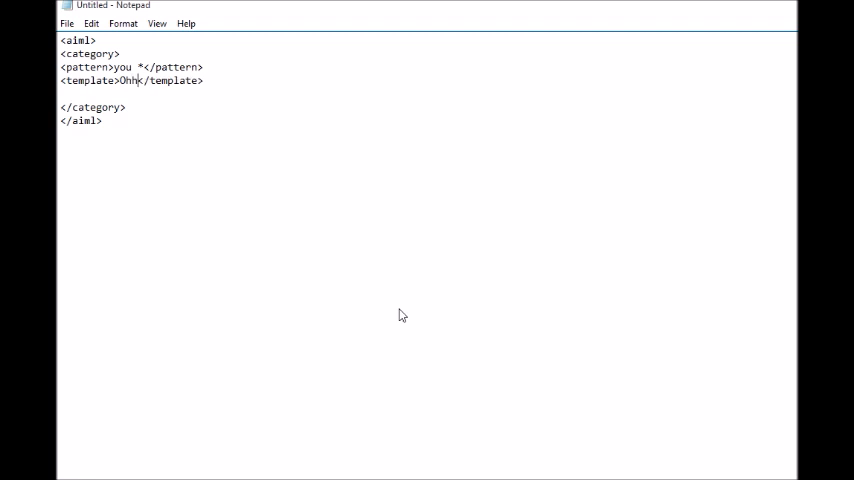
text(...)
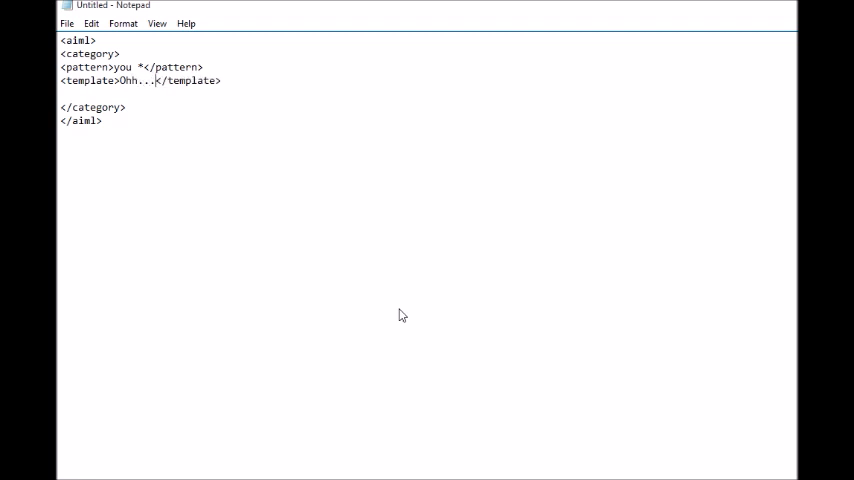
text(thank you so much.. i)
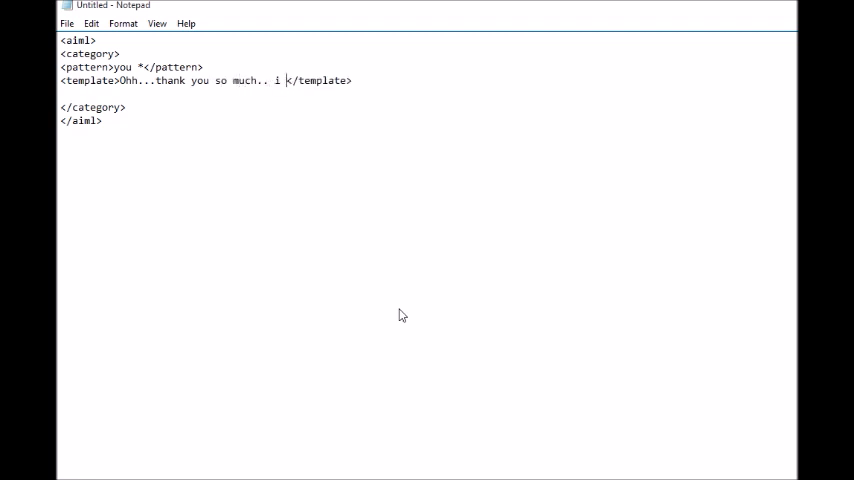
text(did)
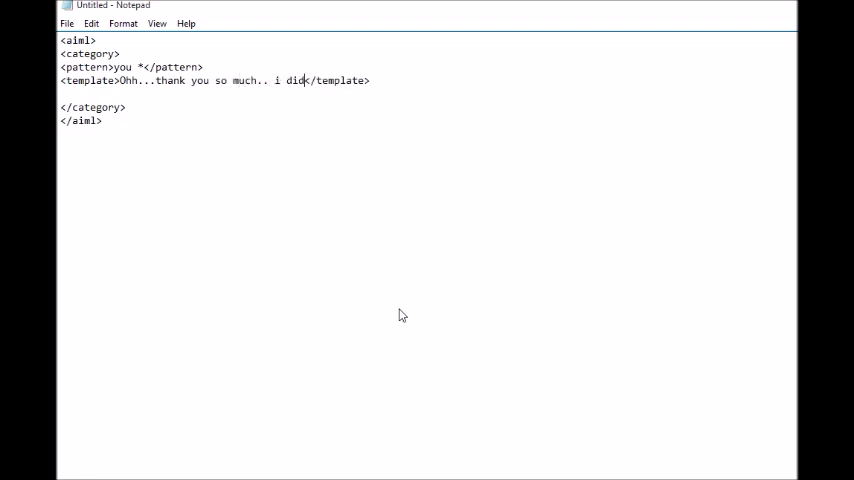
text(dnt know t)
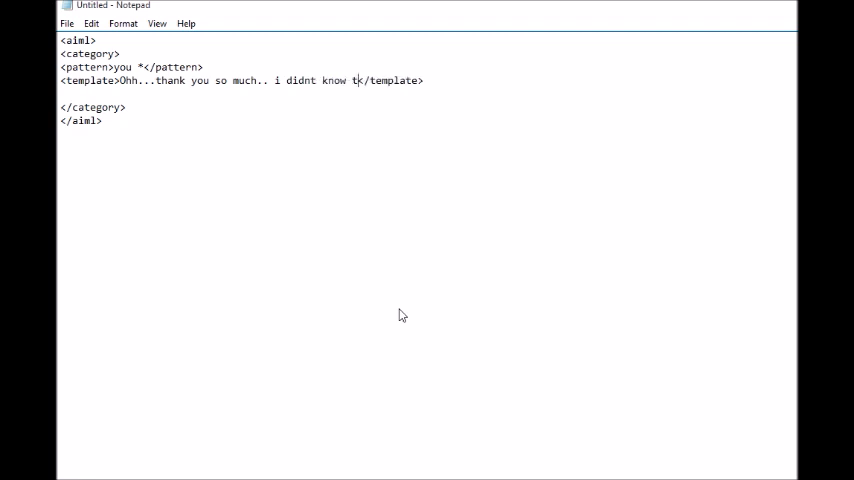
text(abot)
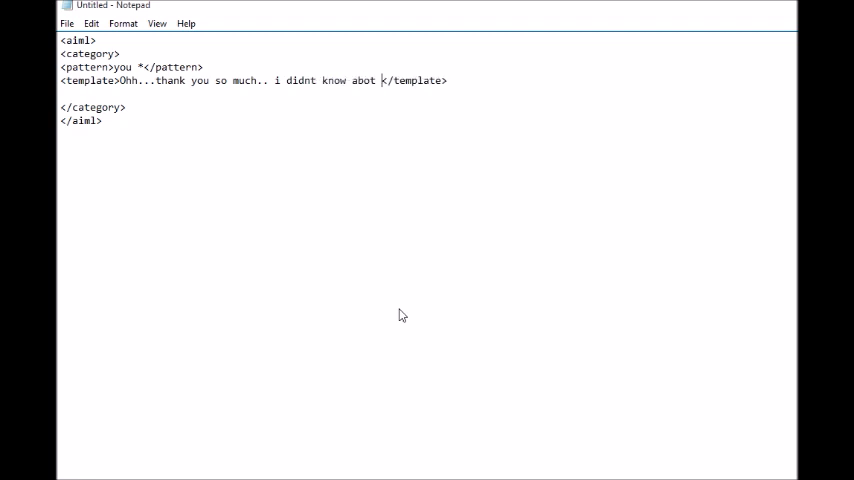
text(that)
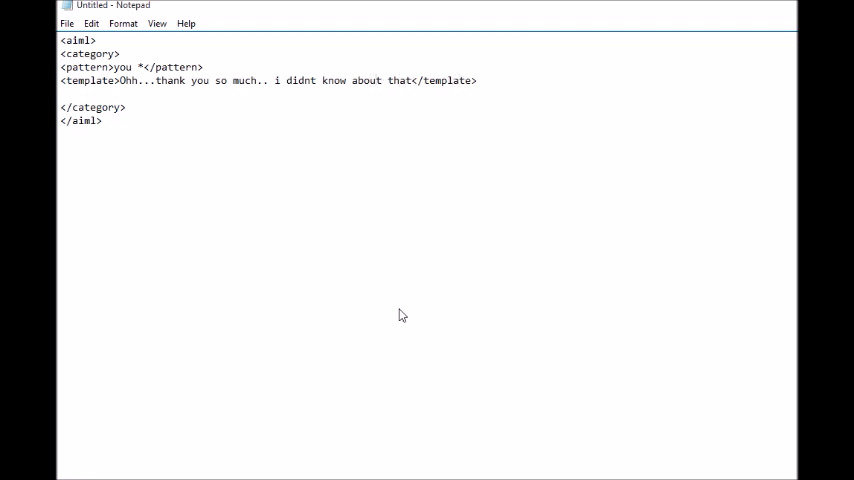
Save the document as aadish.aiml with Save as type set to All Files.
click(66, 24)
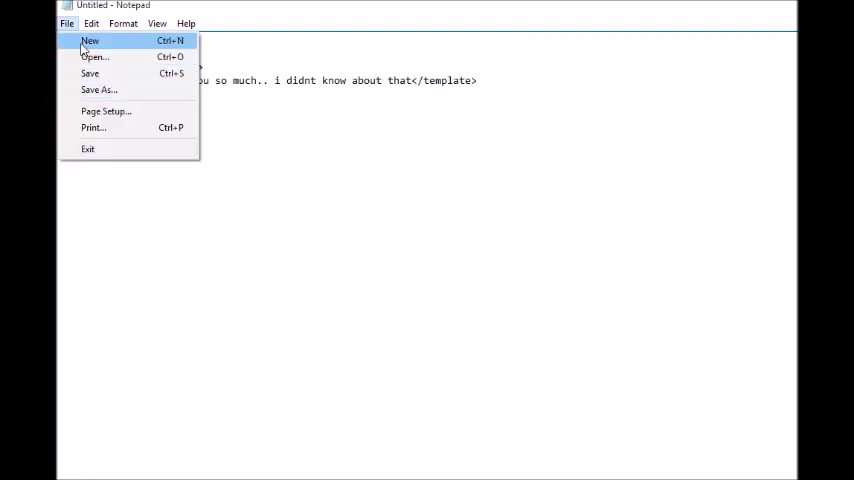
mouse_move(100, 94)
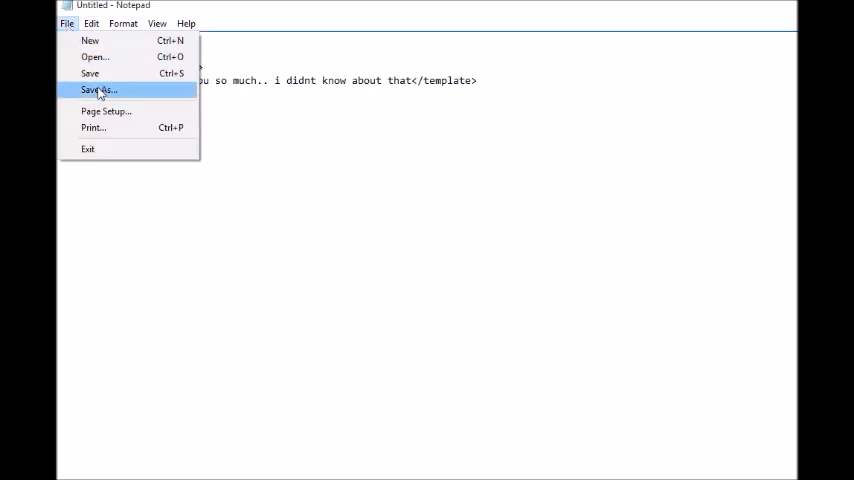
click(92, 92)
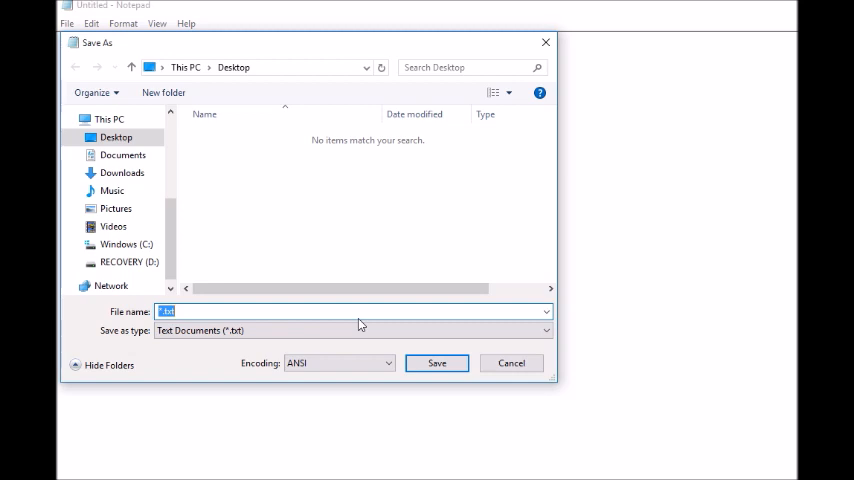
text(aadish.aiml)
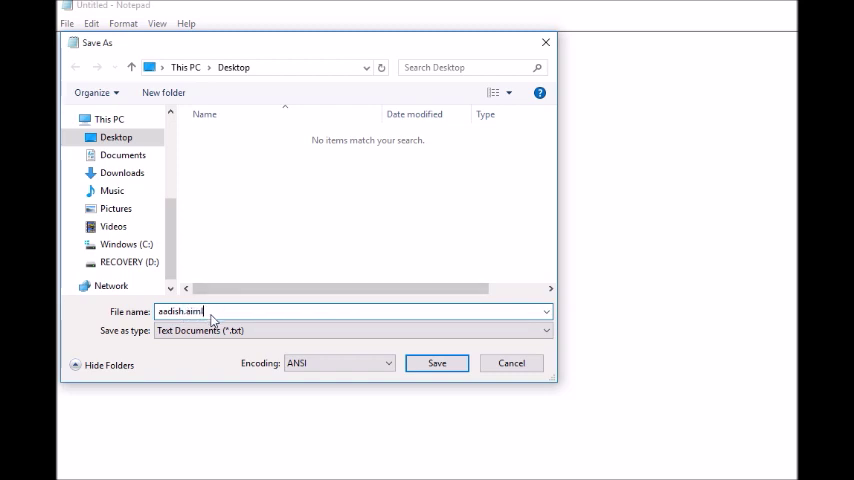
click(542, 330)
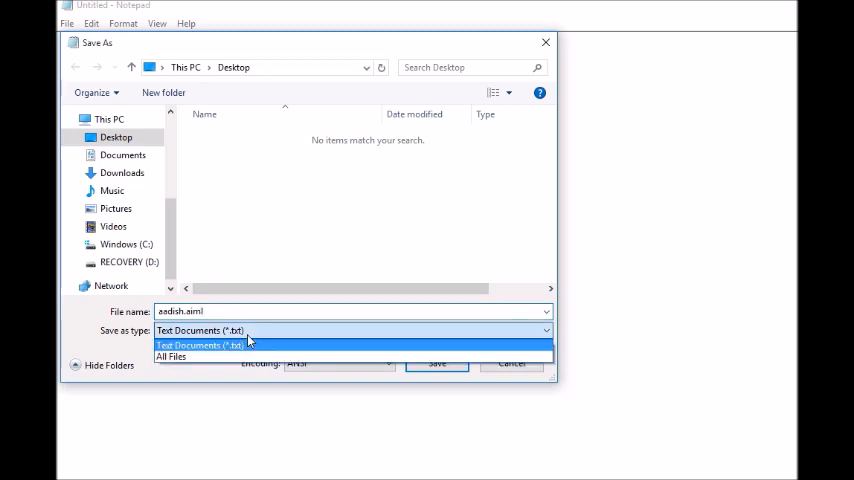
click(152, 356)
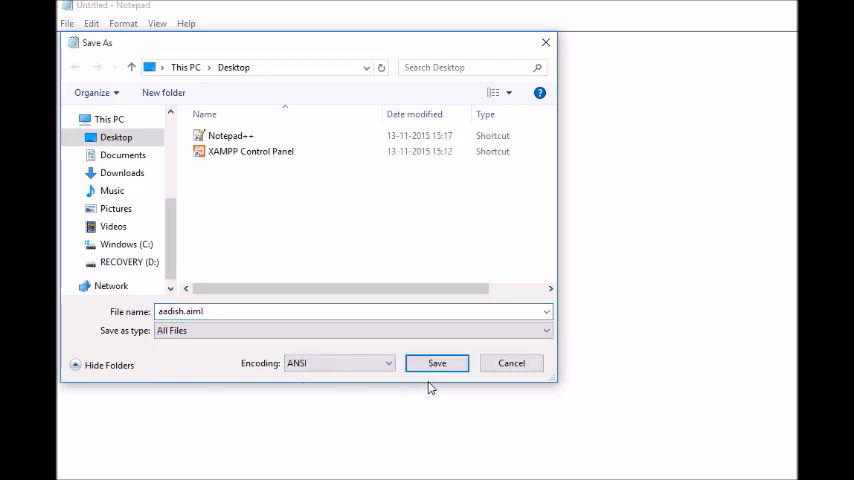
click(436, 364)
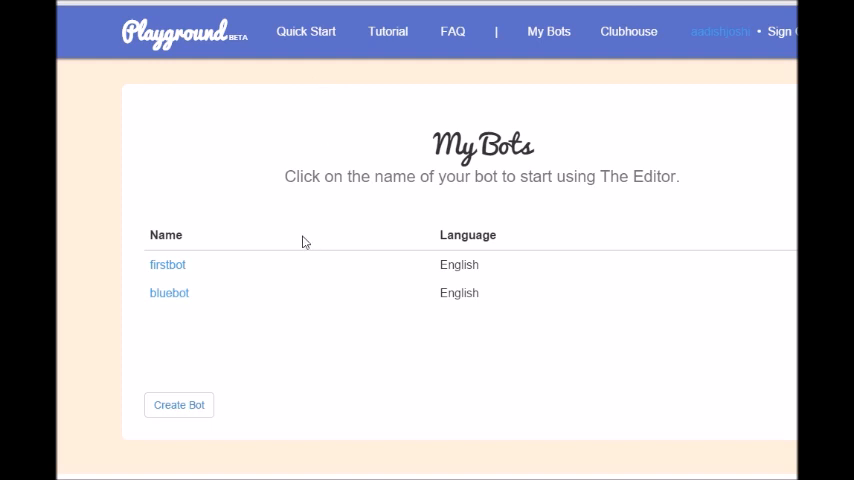
Go to firstbot's Files and bring up the Upload File(s) dialog.
click(168, 264)
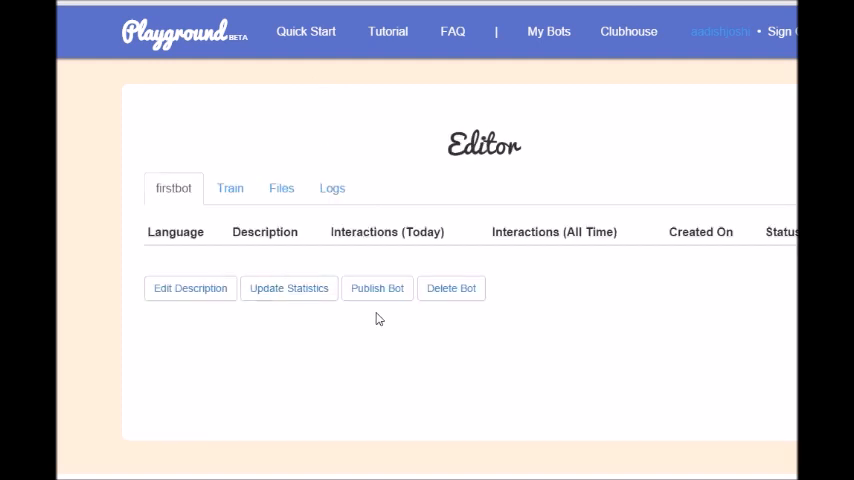
click(280, 188)
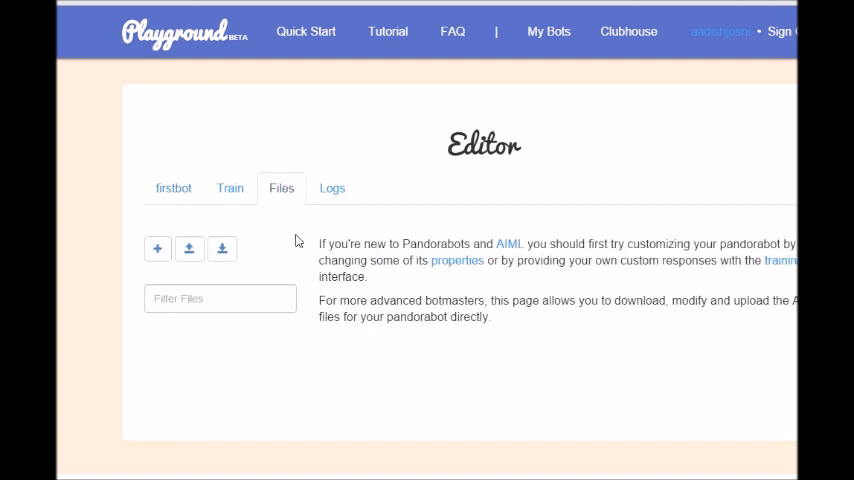
click(188, 250)
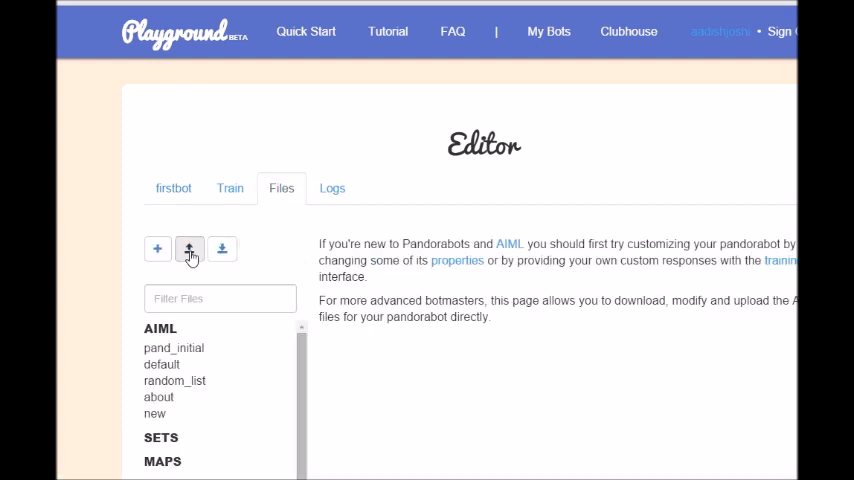
click(188, 248)
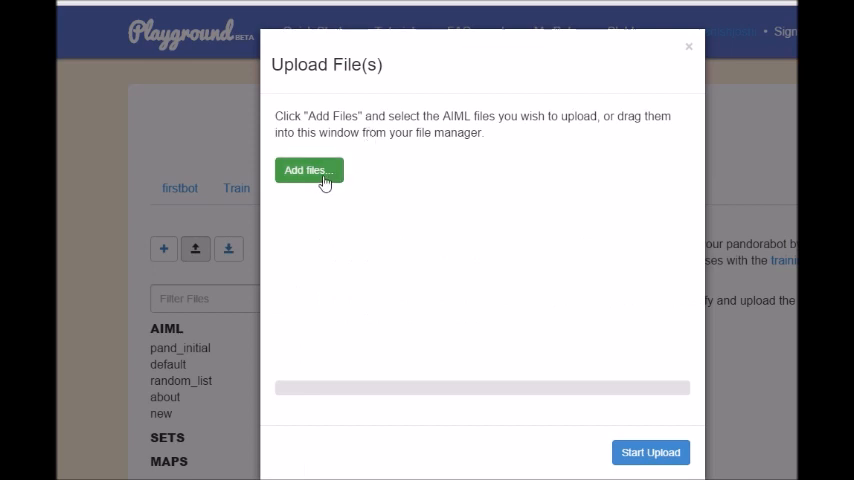
Upload aadish.aiml to firstbot and view its category in the AIML list.
click(308, 170)
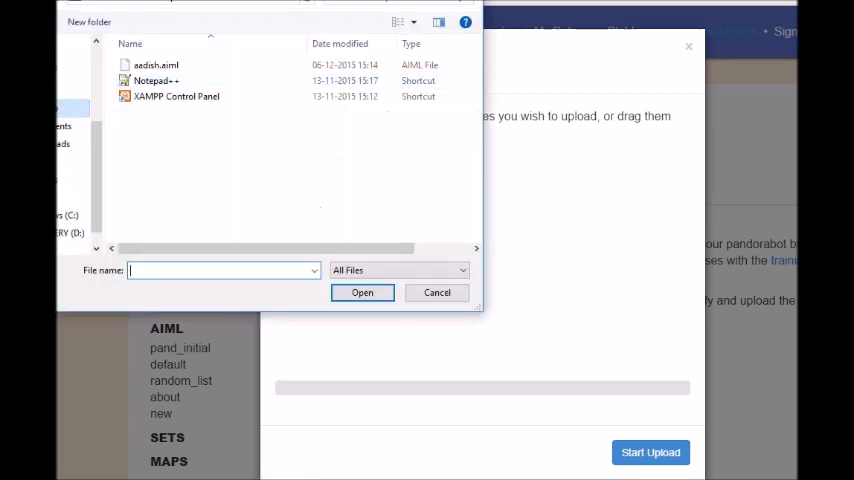
click(156, 64)
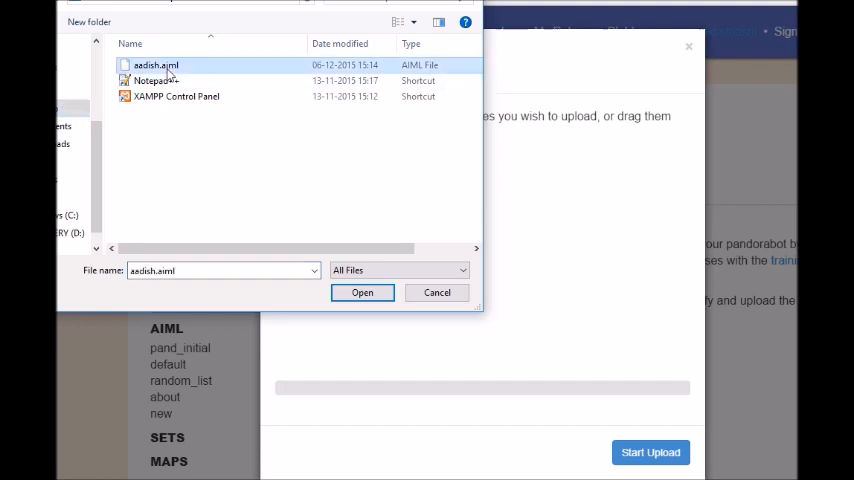
click(362, 292)
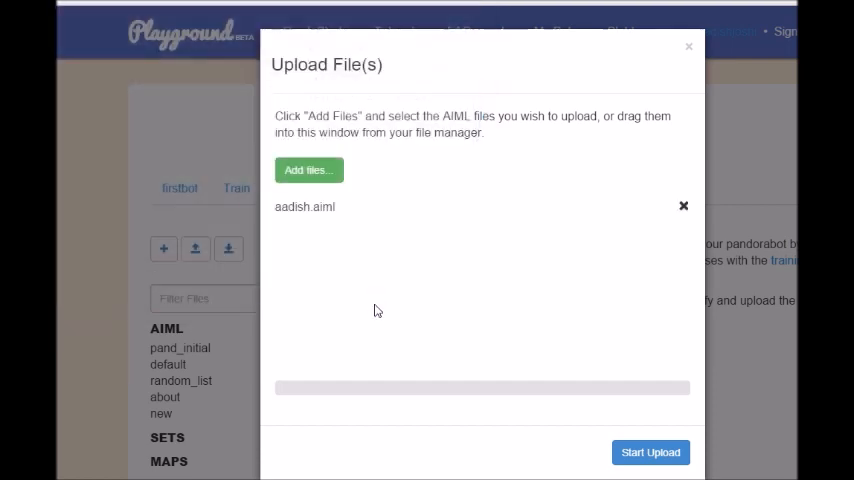
click(650, 452)
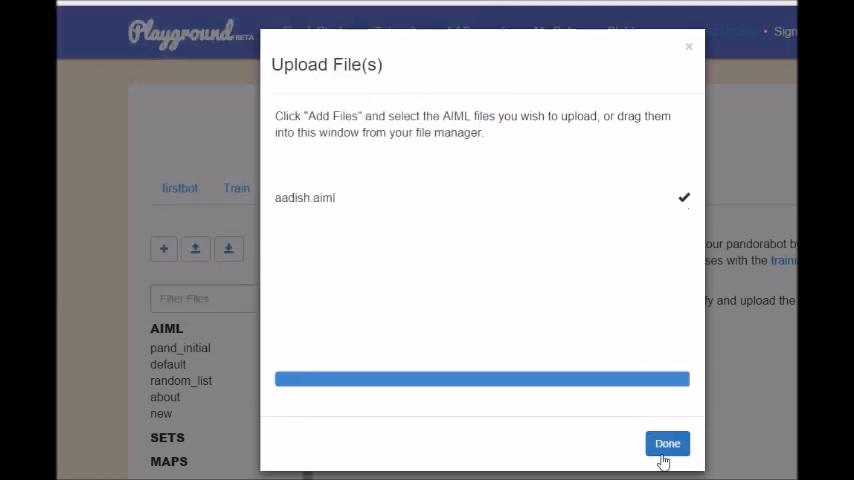
mouse_move(610, 468)
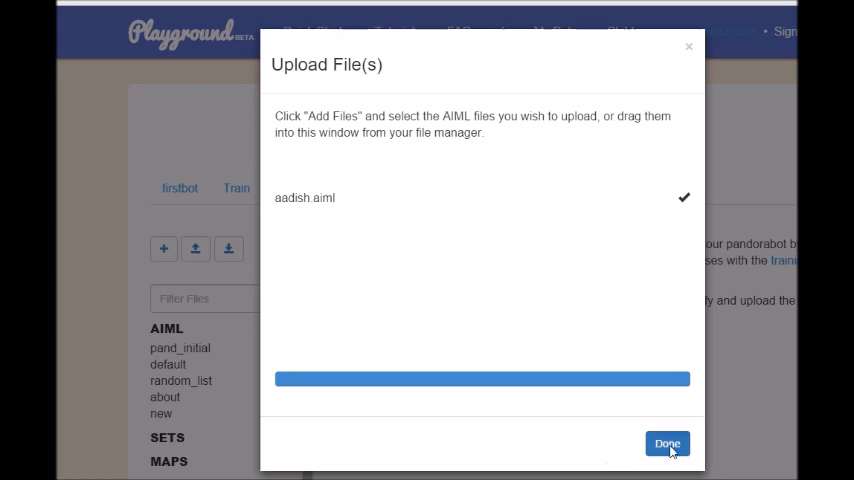
click(668, 442)
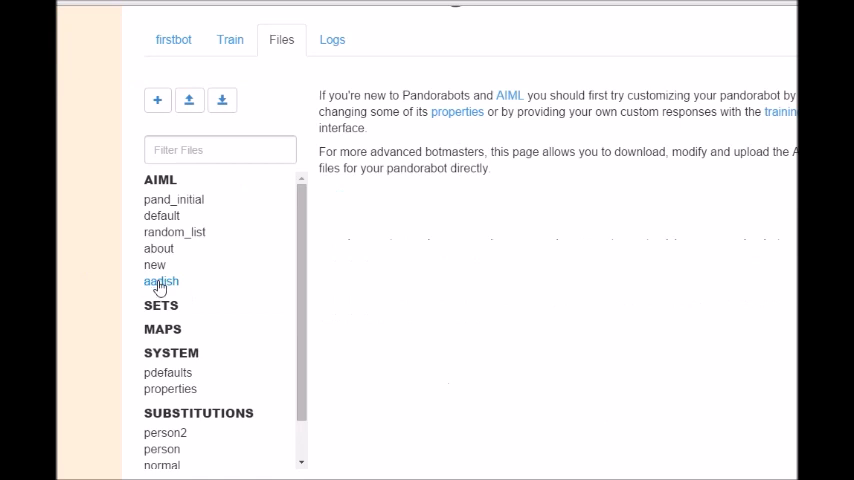
click(156, 280)
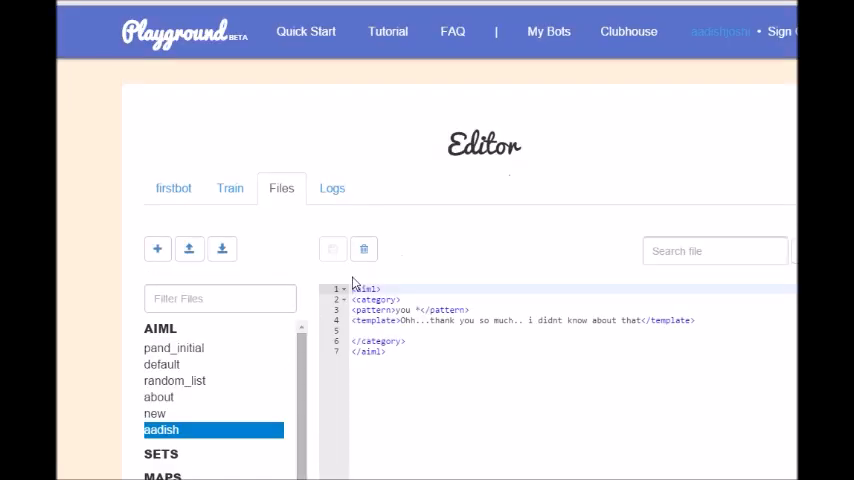
mouse_move(236, 196)
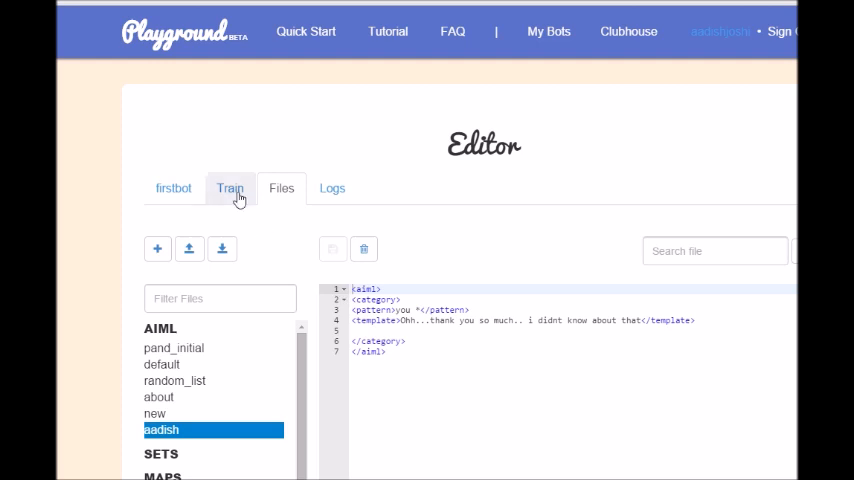
In Train, ask firstbot "you are amazing" and get the thank-you reply.
click(230, 188)
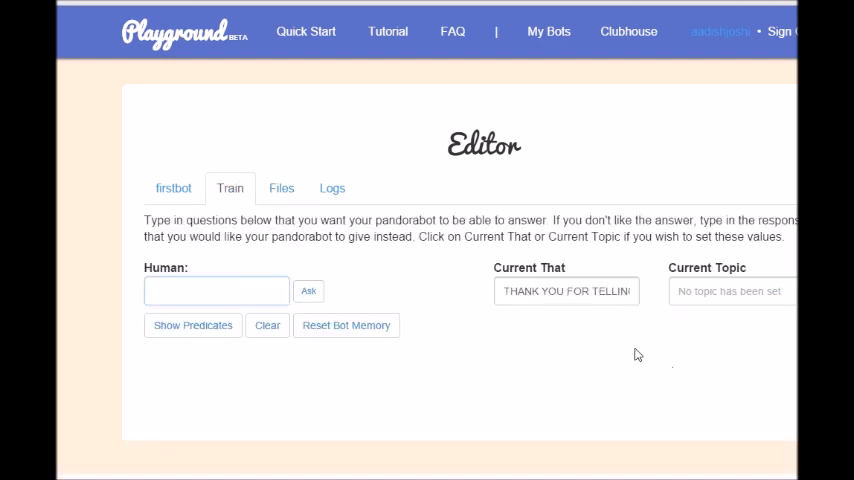
text(you are ama)
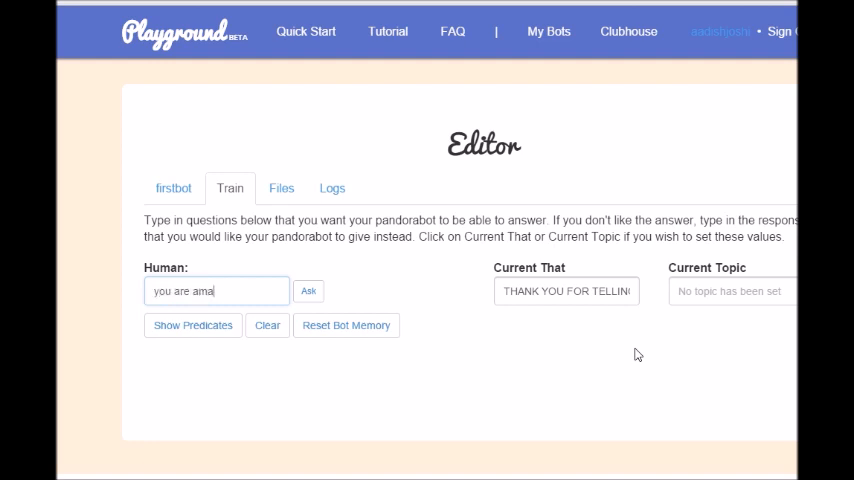
text(zing)
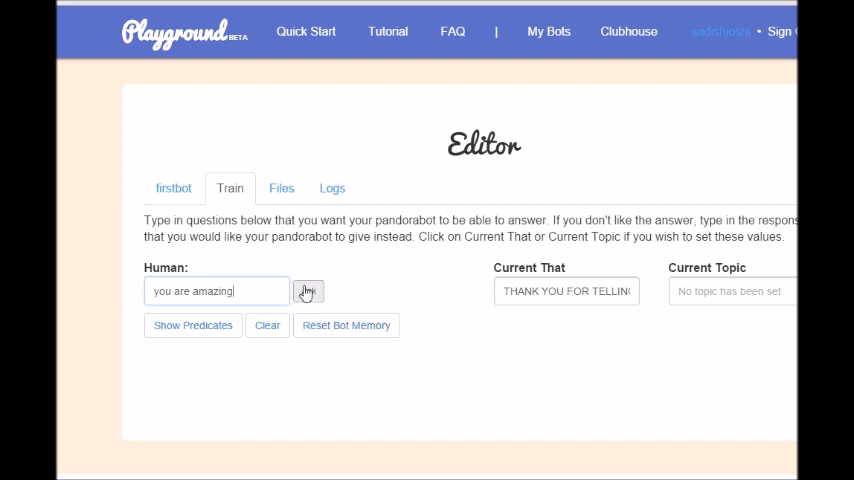
click(308, 292)
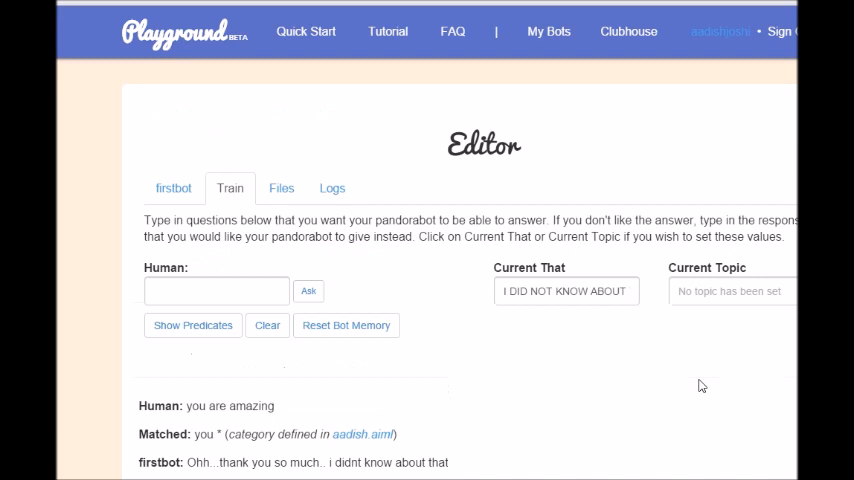
mouse_move(712, 440)
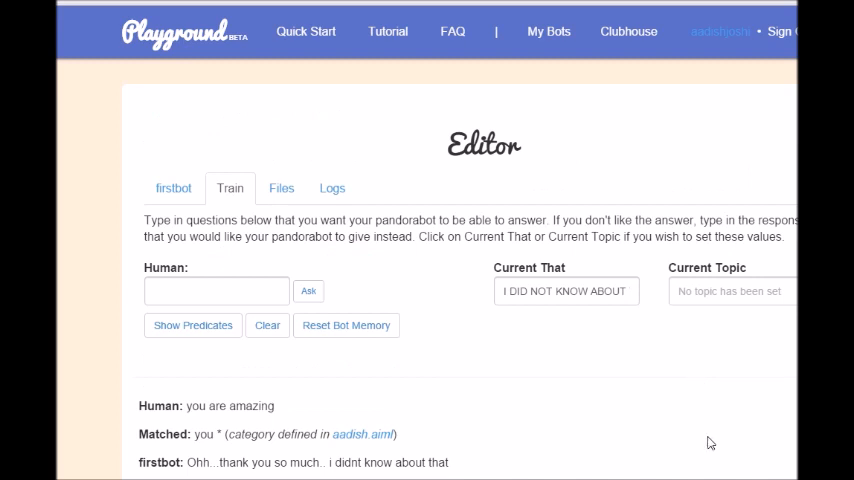